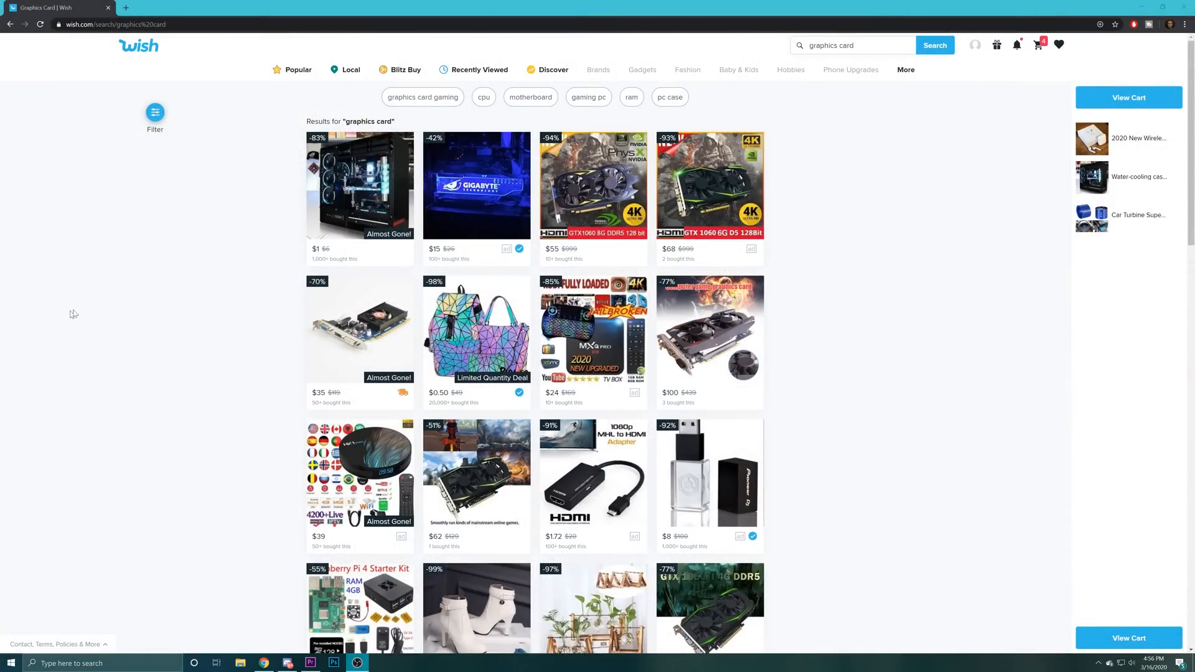
scroll(down, 3)
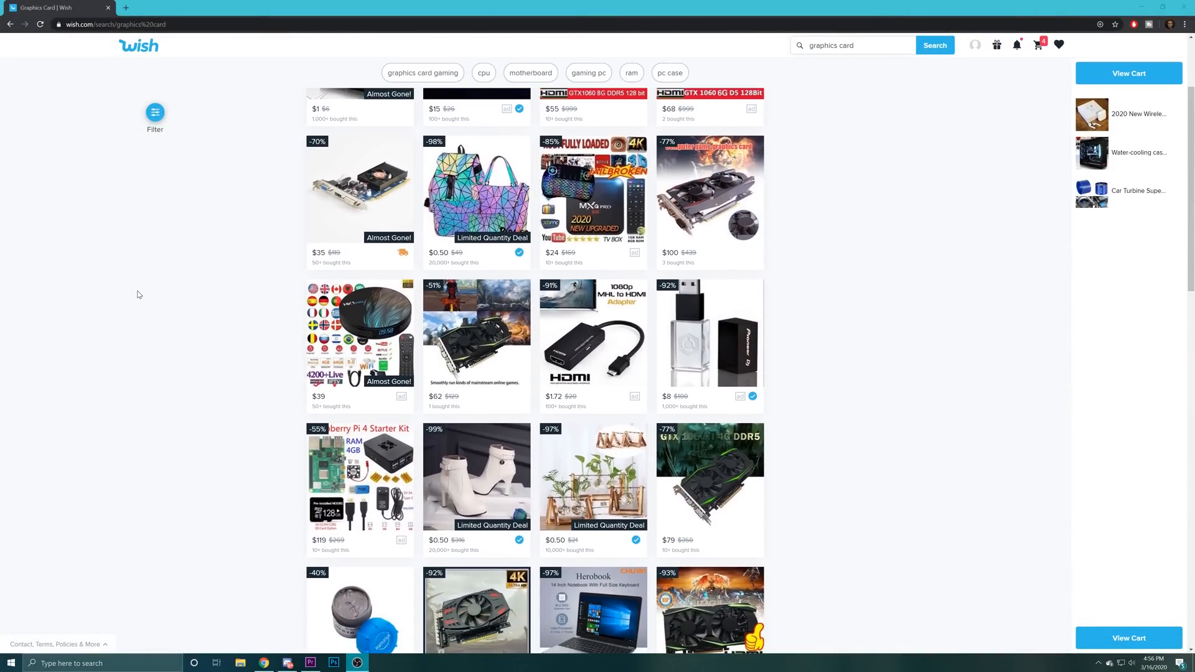
scroll(down, 3)
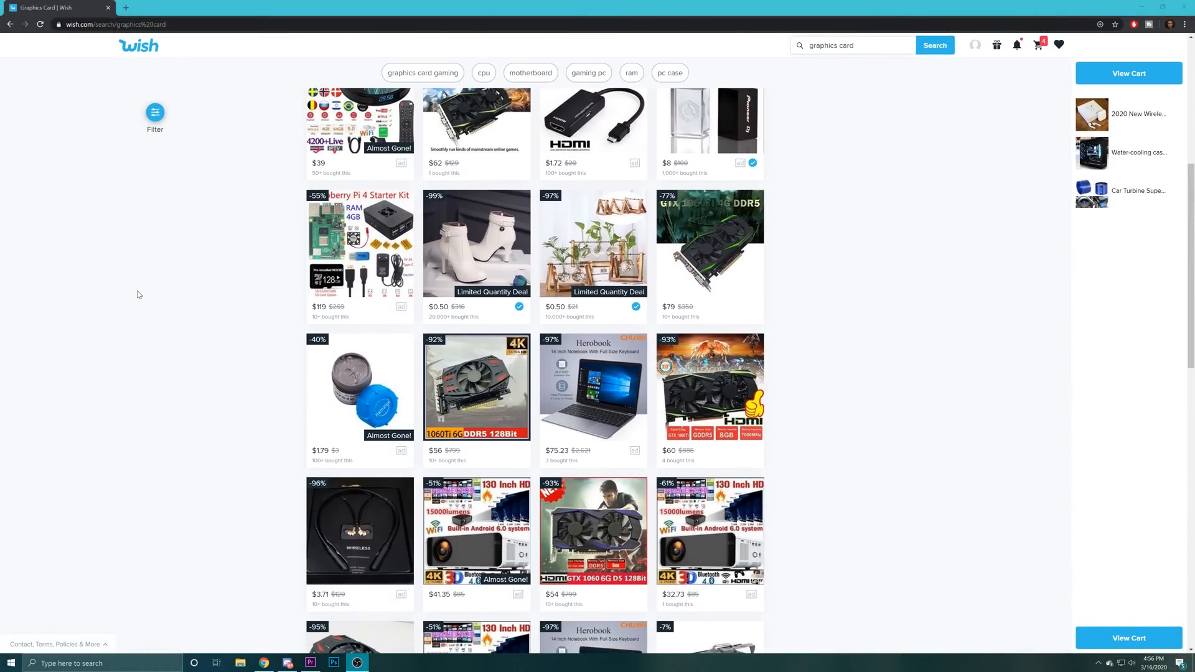
scroll(down, 3)
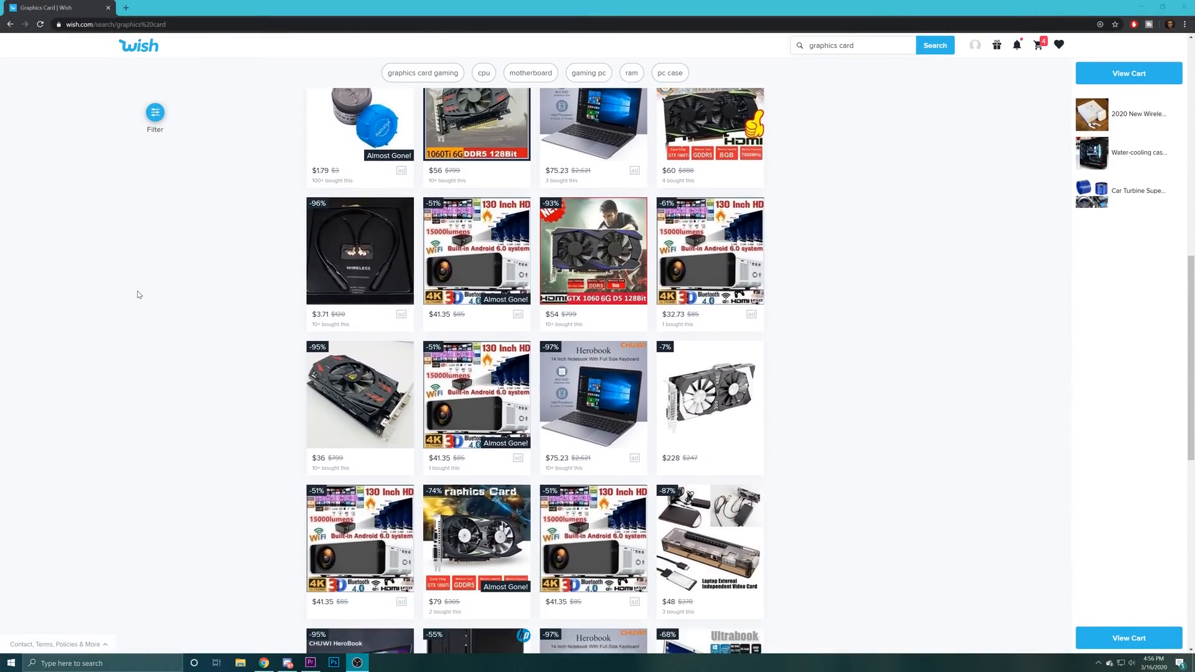
scroll(down, 3)
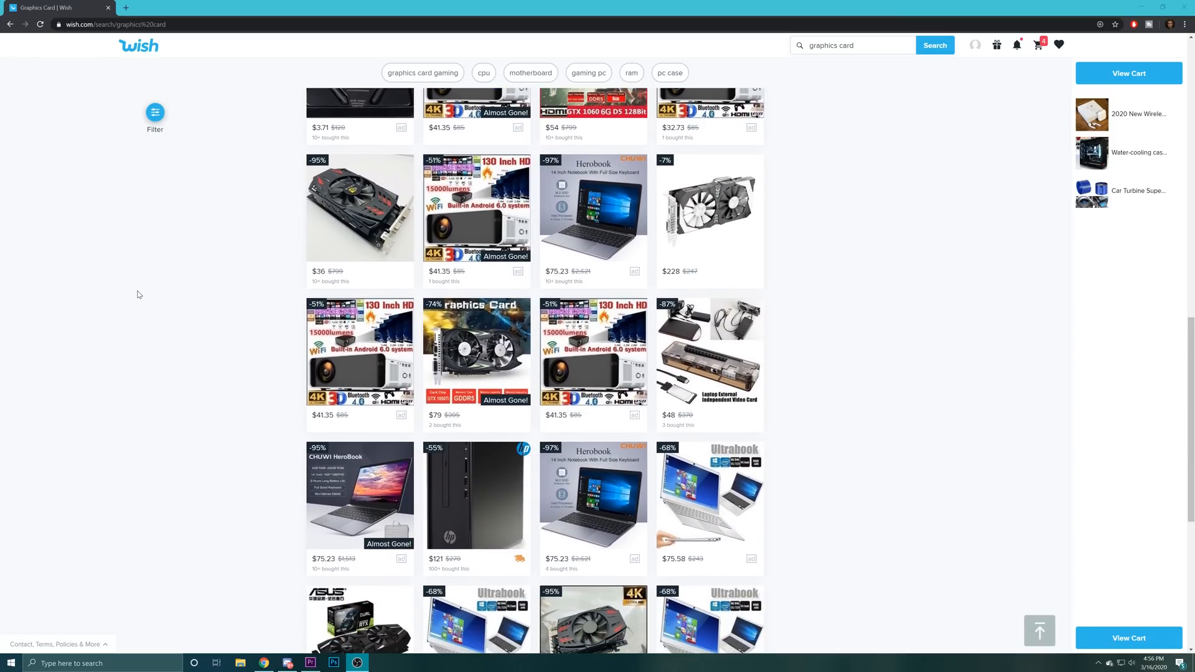
scroll(down, 3)
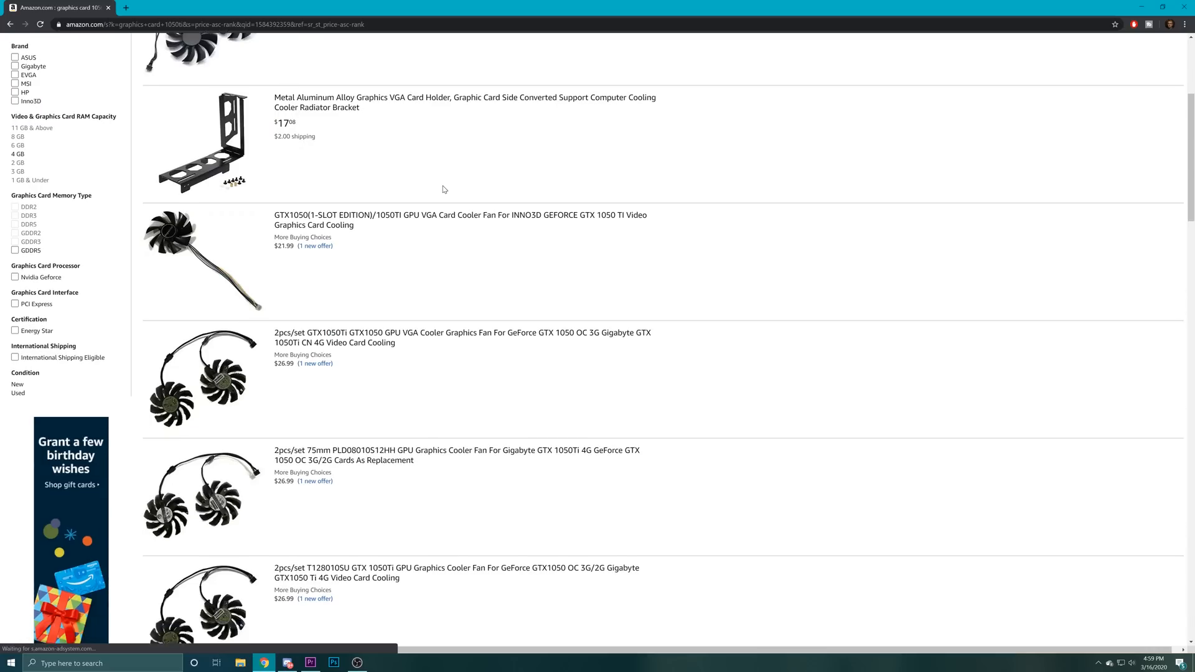
scroll(down, 3)
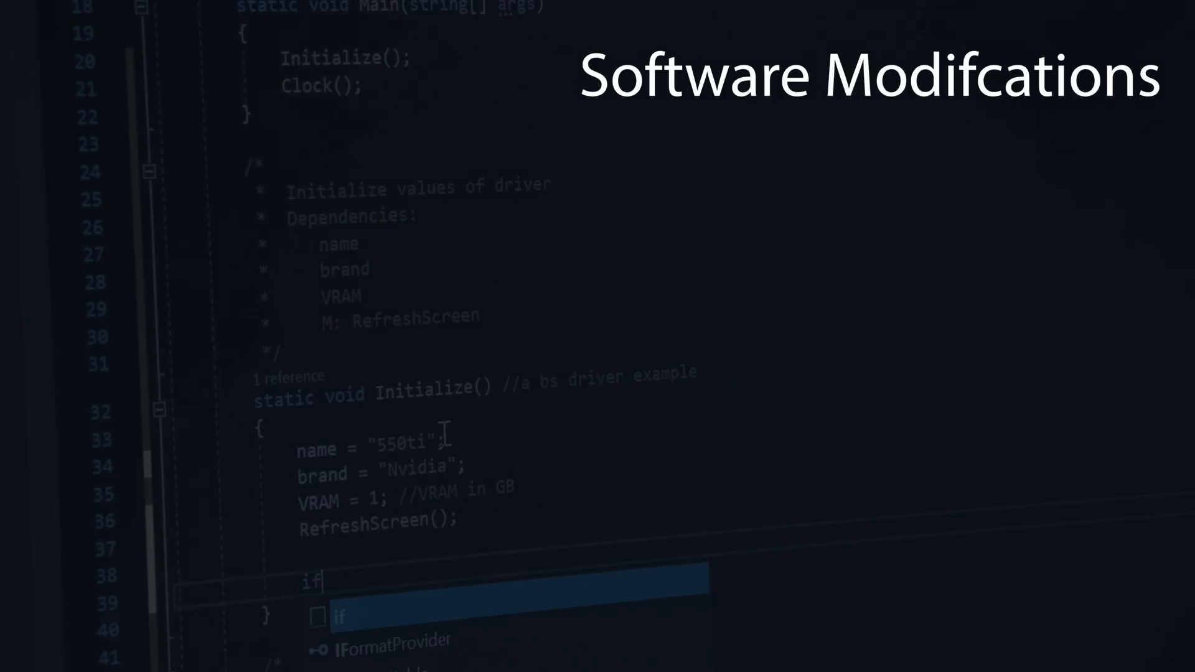
text((name.rew)
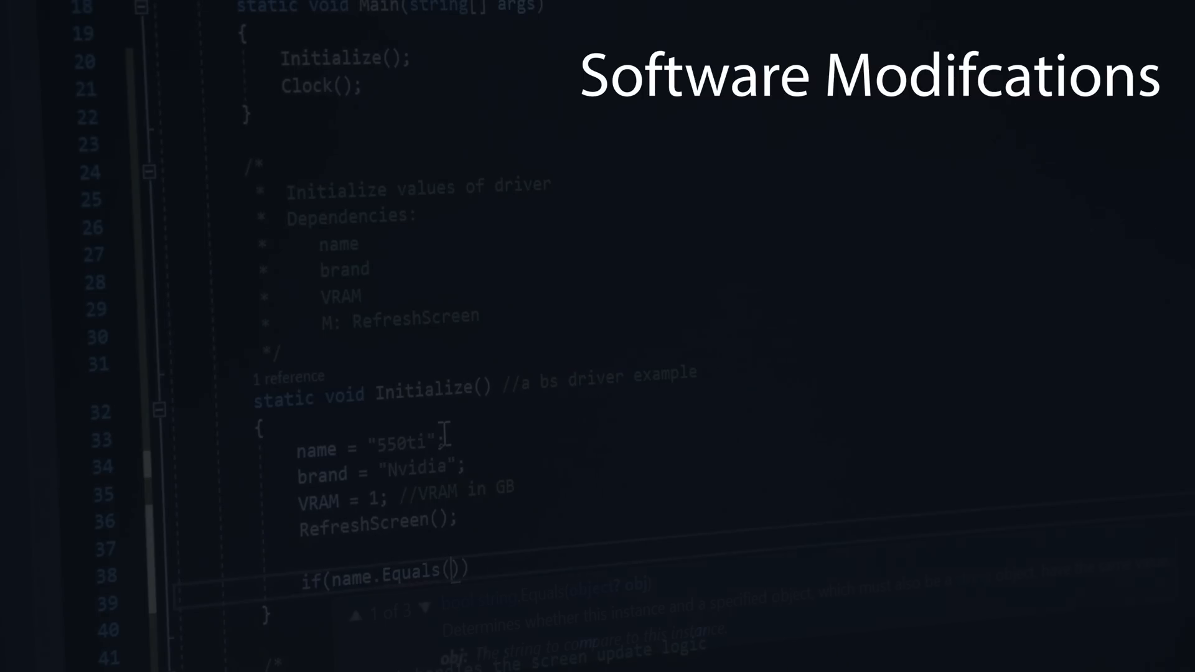
text("5")
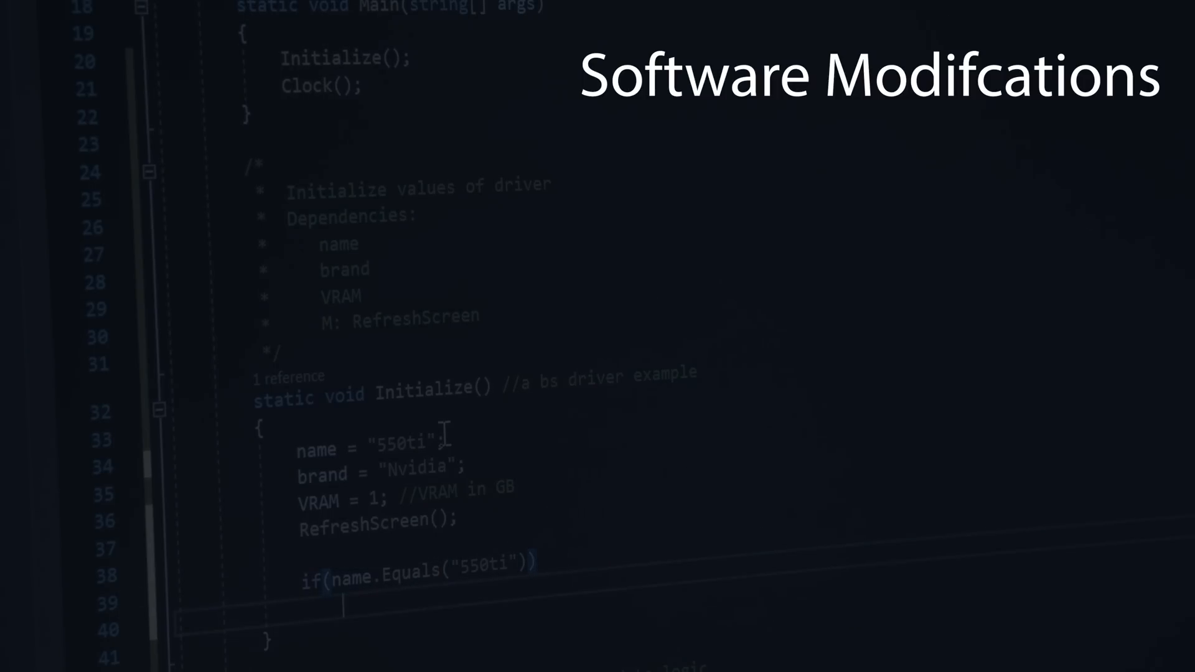
text(name.Substring)
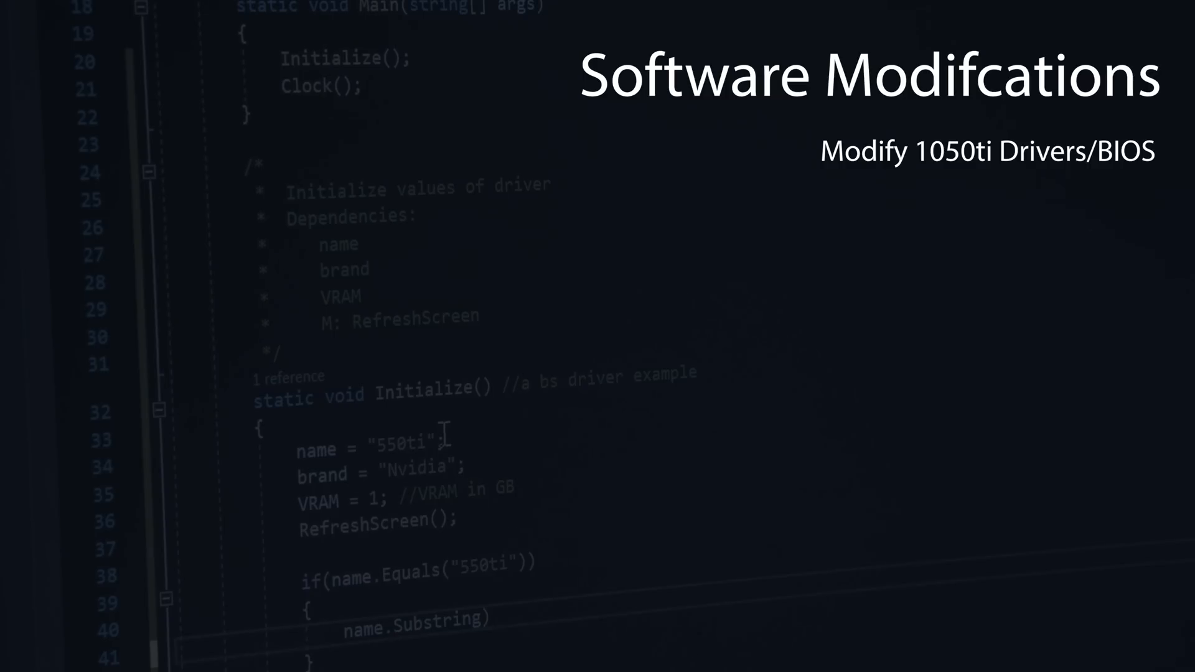
text(1)
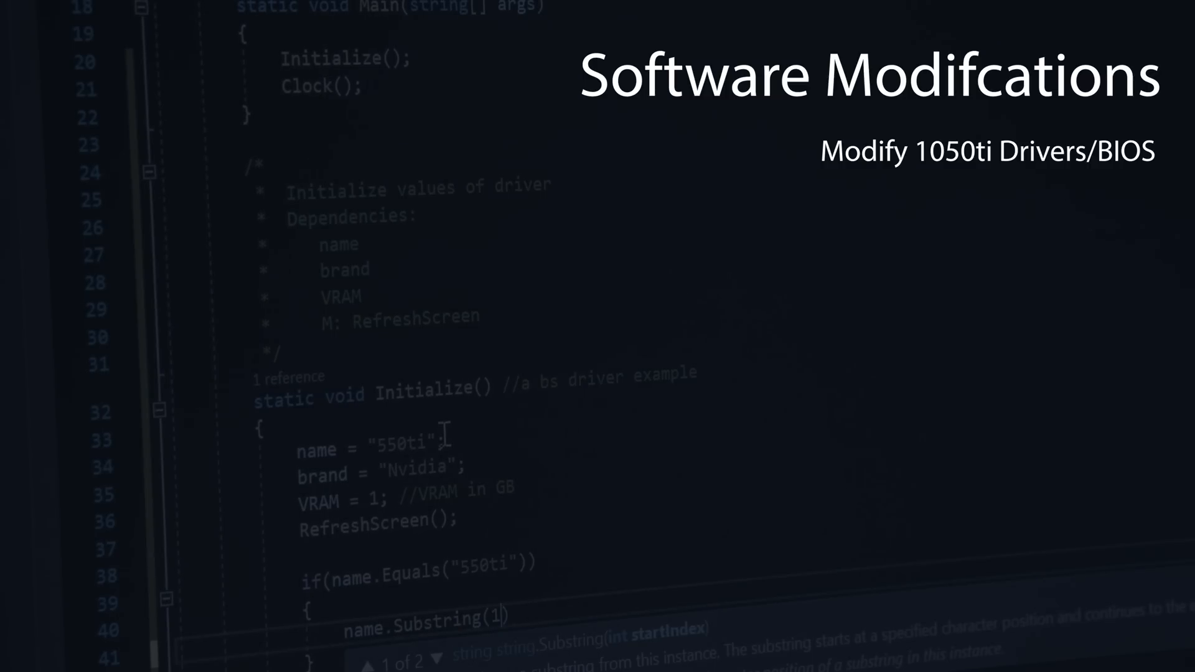